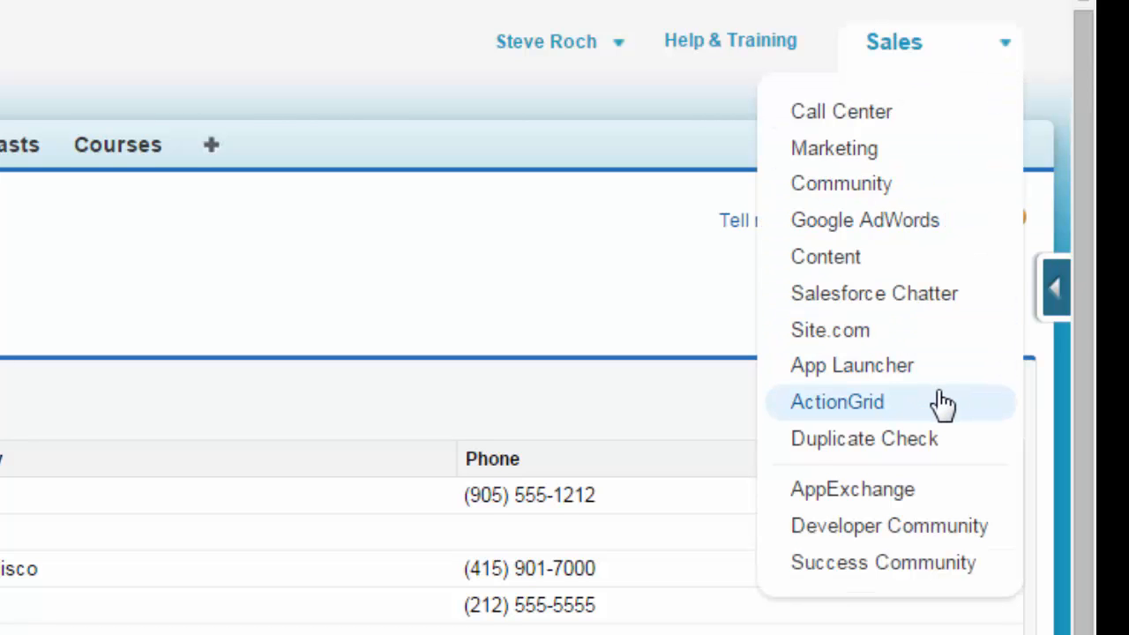
Switch to the ActionGrid app to view its Explorer page.
left_click(837, 403)
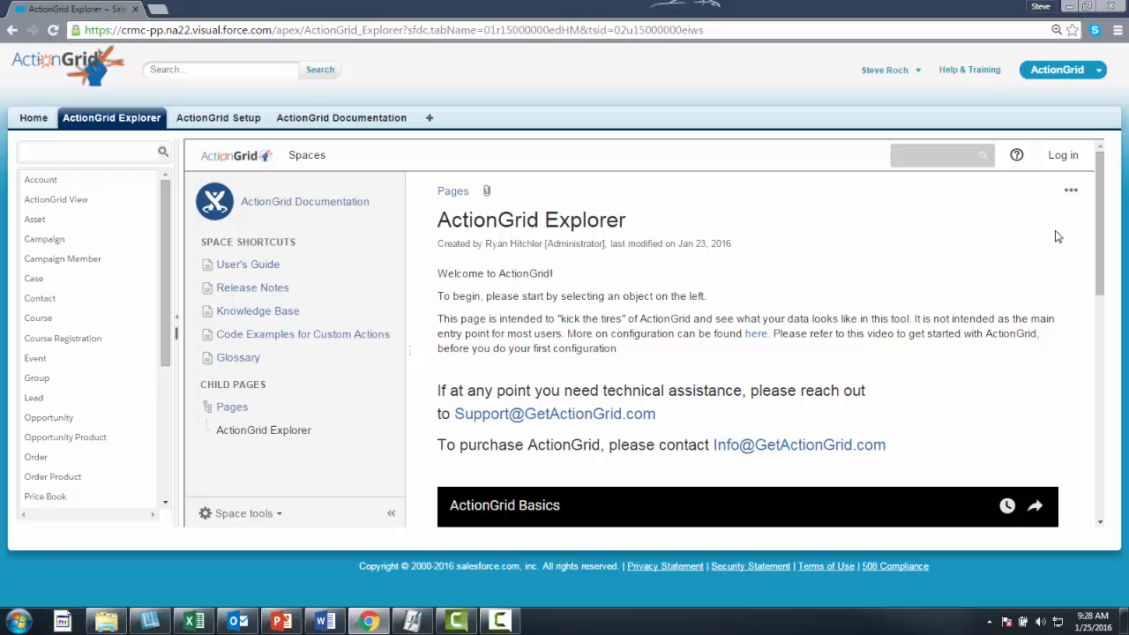
mouse_move(1061, 81)
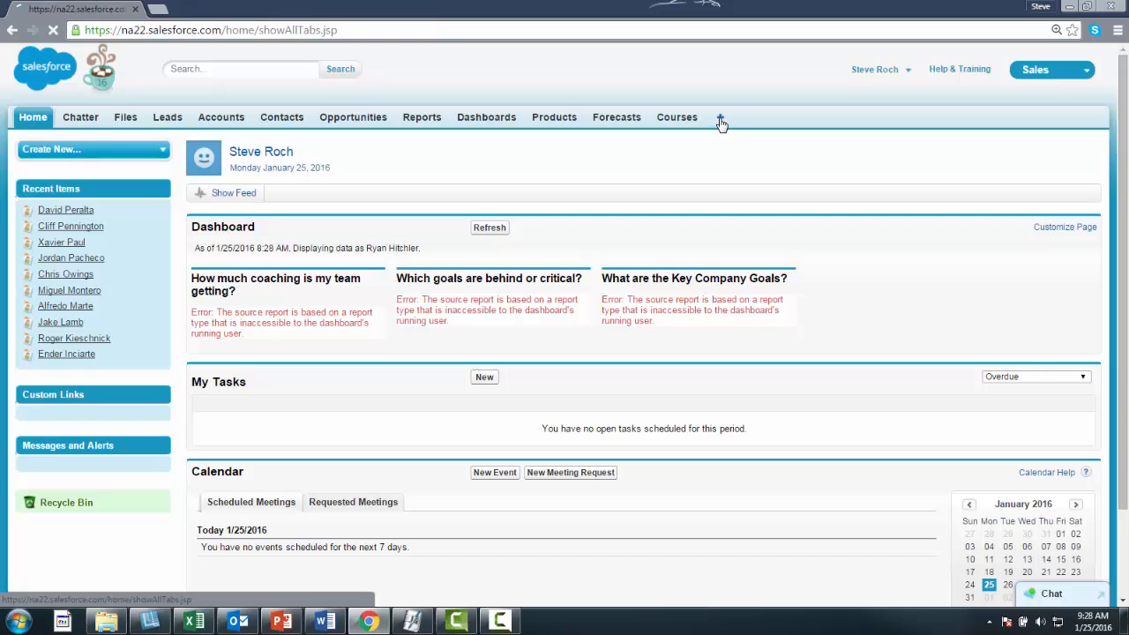
Add ActionGrid Explorer to the Sales app's selected tabs, save, and open the new tab.
left_click(720, 117)
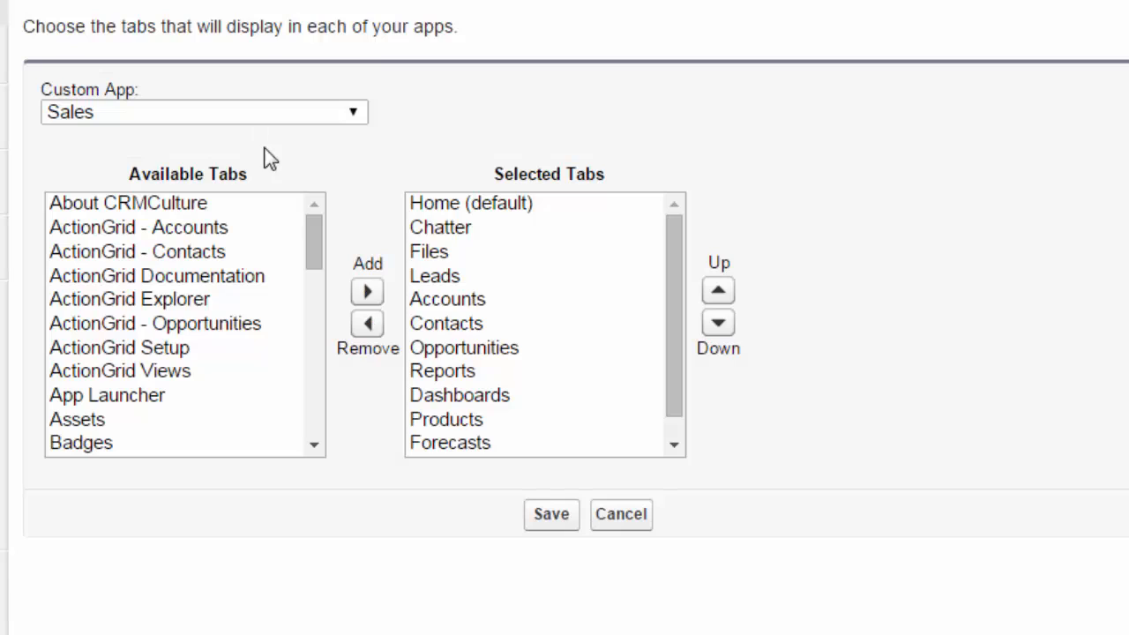
left_click(129, 300)
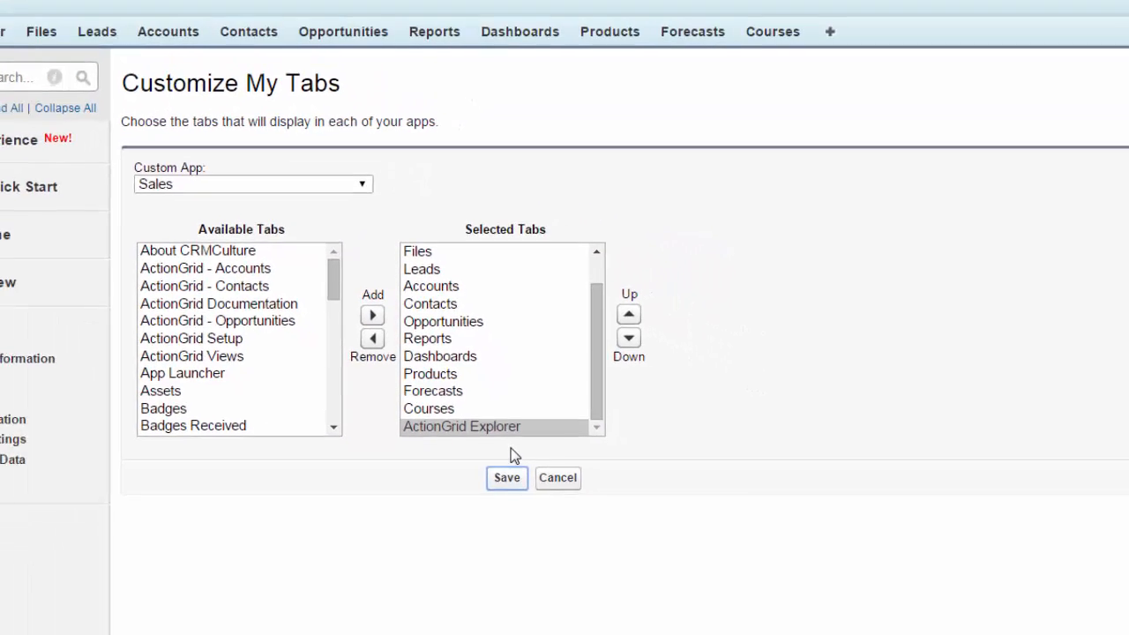
left_click(506, 478)
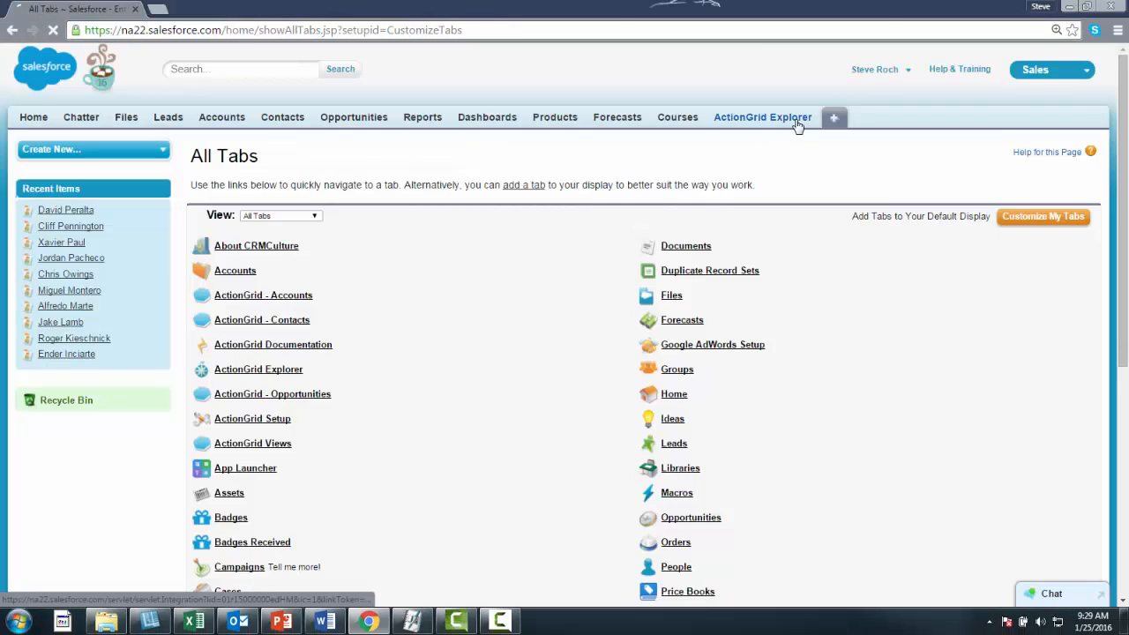
left_click(762, 117)
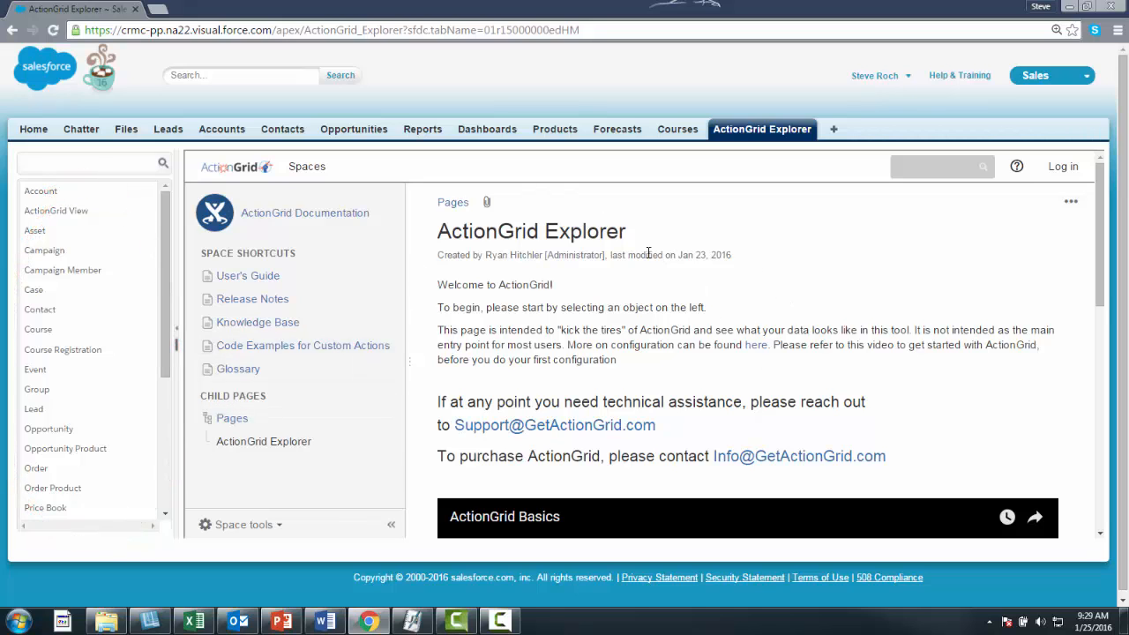
Load the Account and Opportunity grids, preview the Broncos Opp deal, then load the Contact grid.
scroll("down", 3)
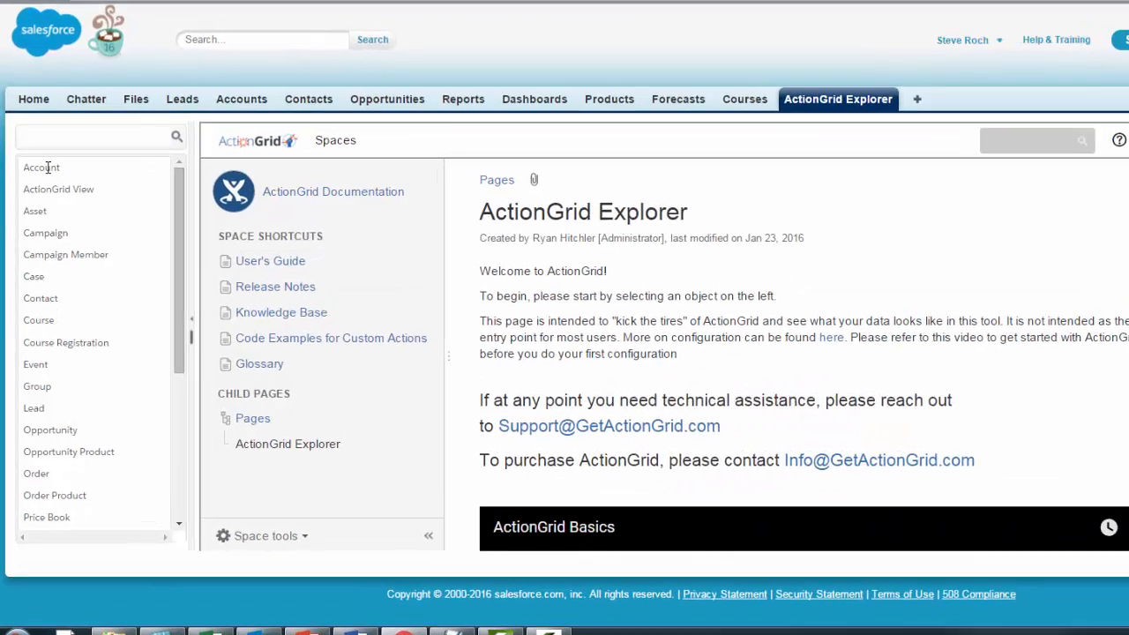
left_click(42, 166)
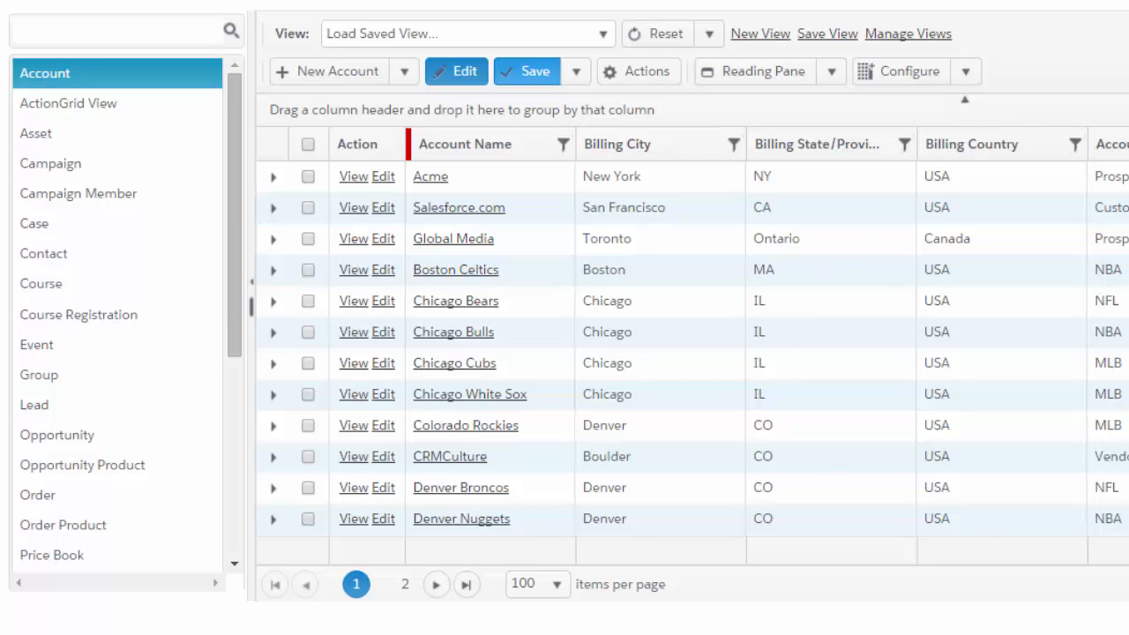
left_click(57, 434)
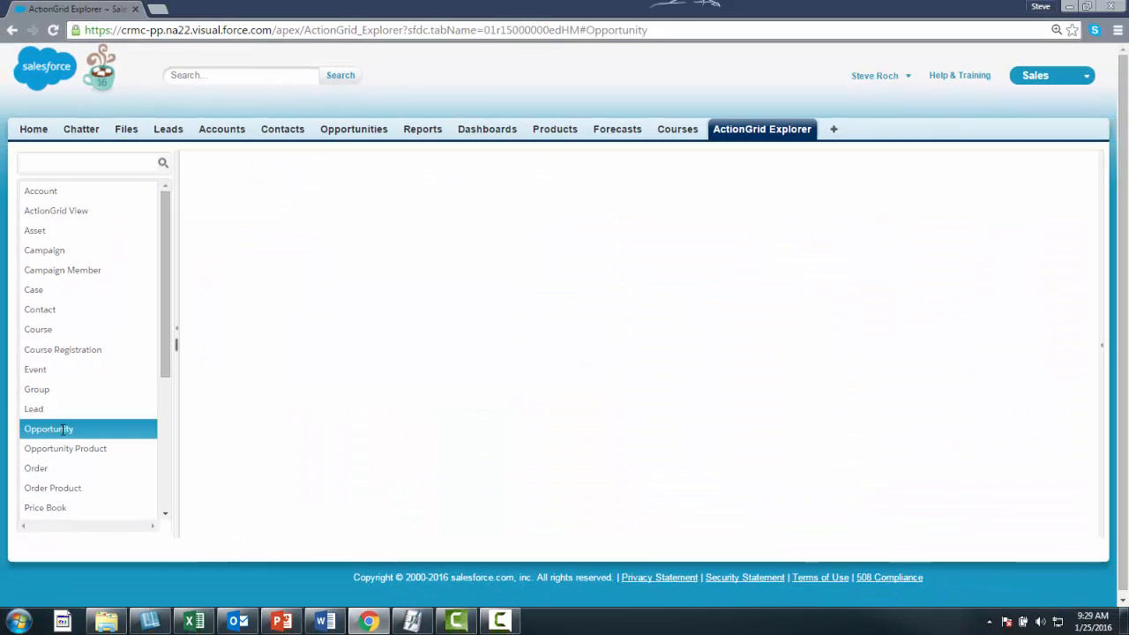
left_click(50, 429)
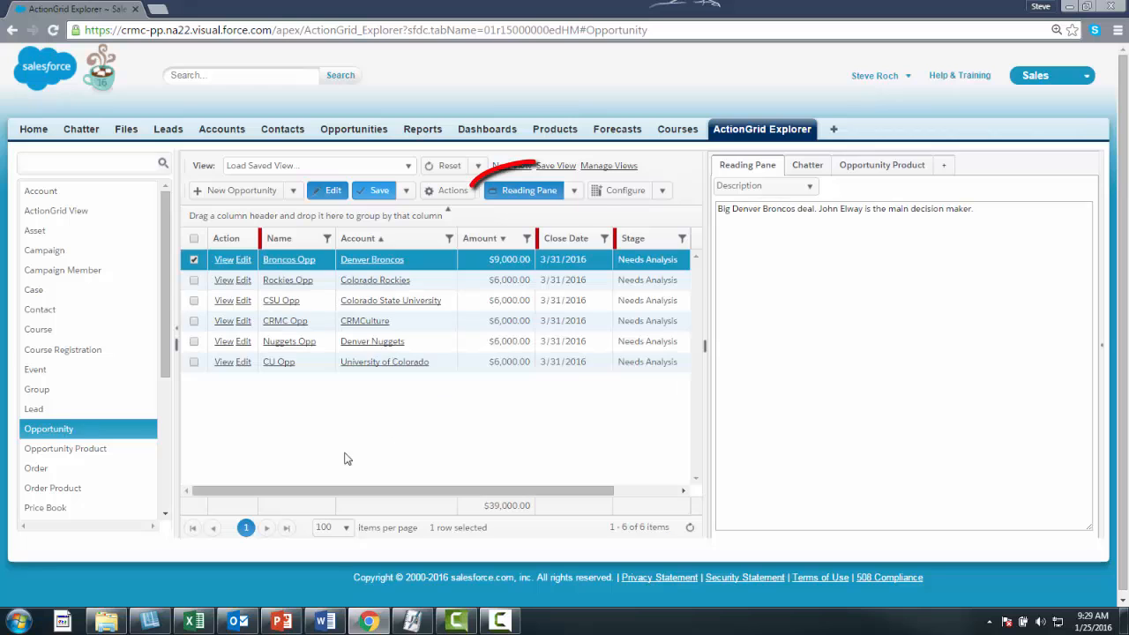
left_click(528, 191)
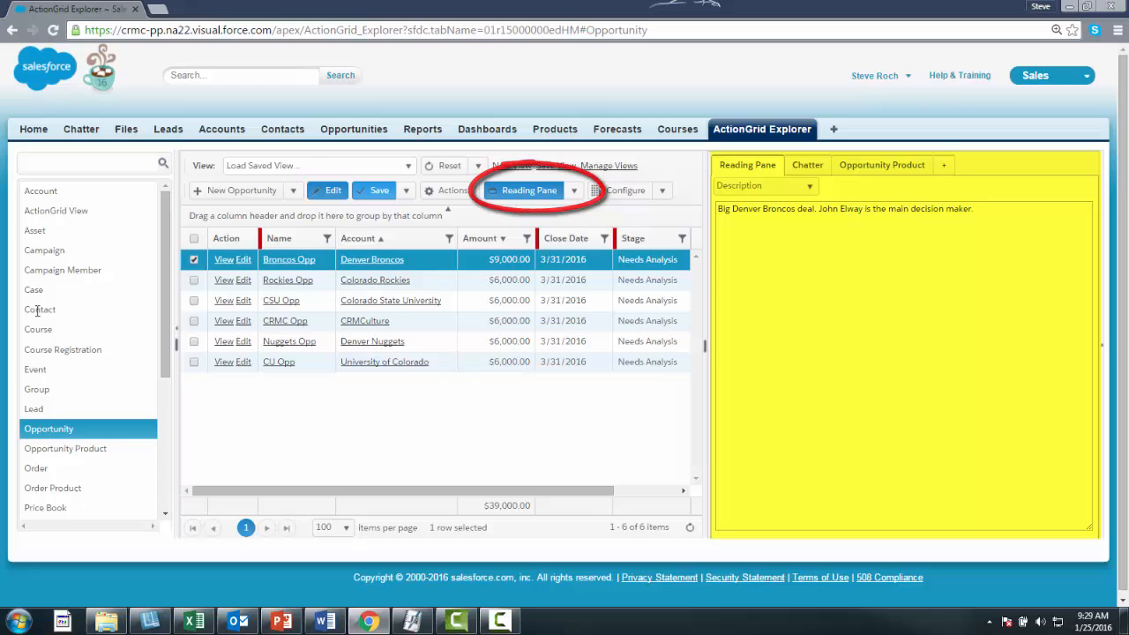
left_click(39, 309)
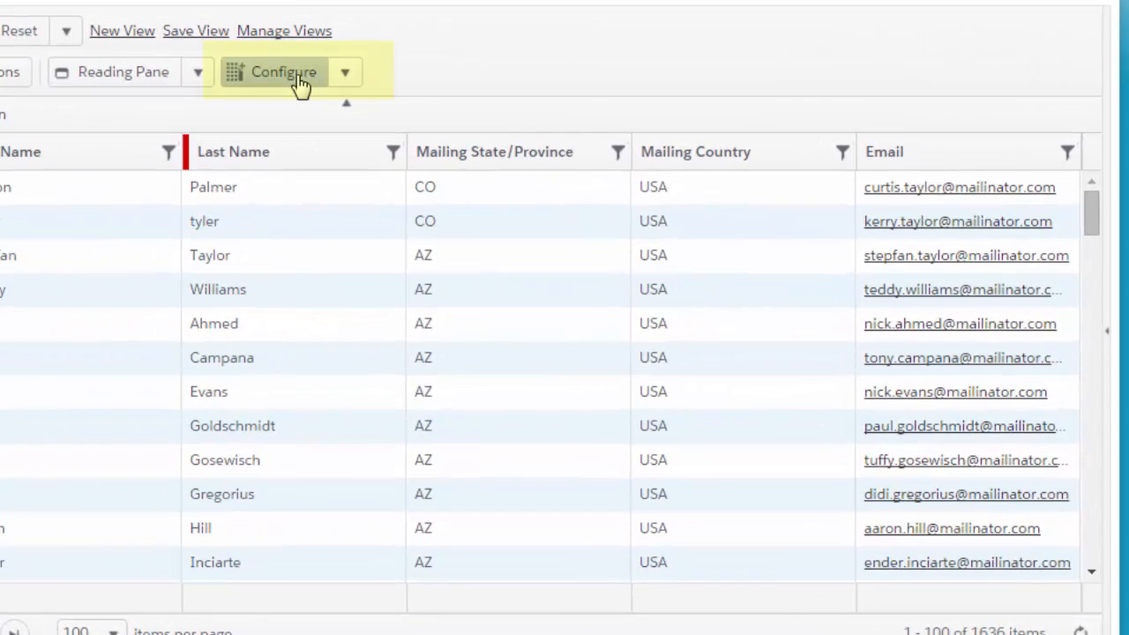
In the grid configuration panel, expand Contact Fields and add Birthdate as a column.
left_click(283, 71)
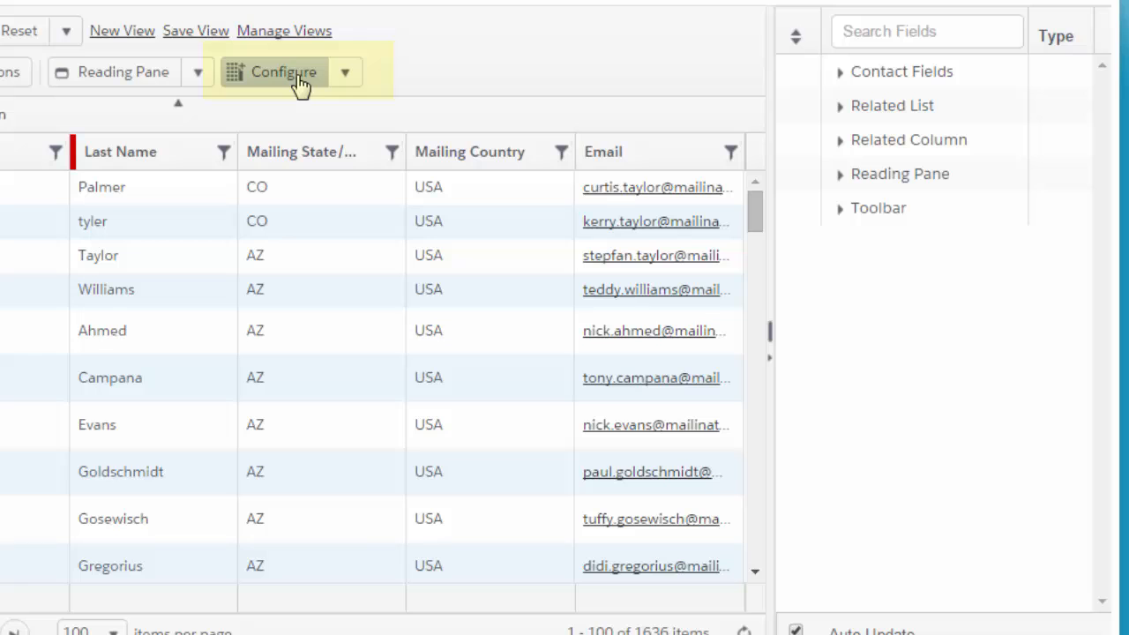
left_click(284, 70)
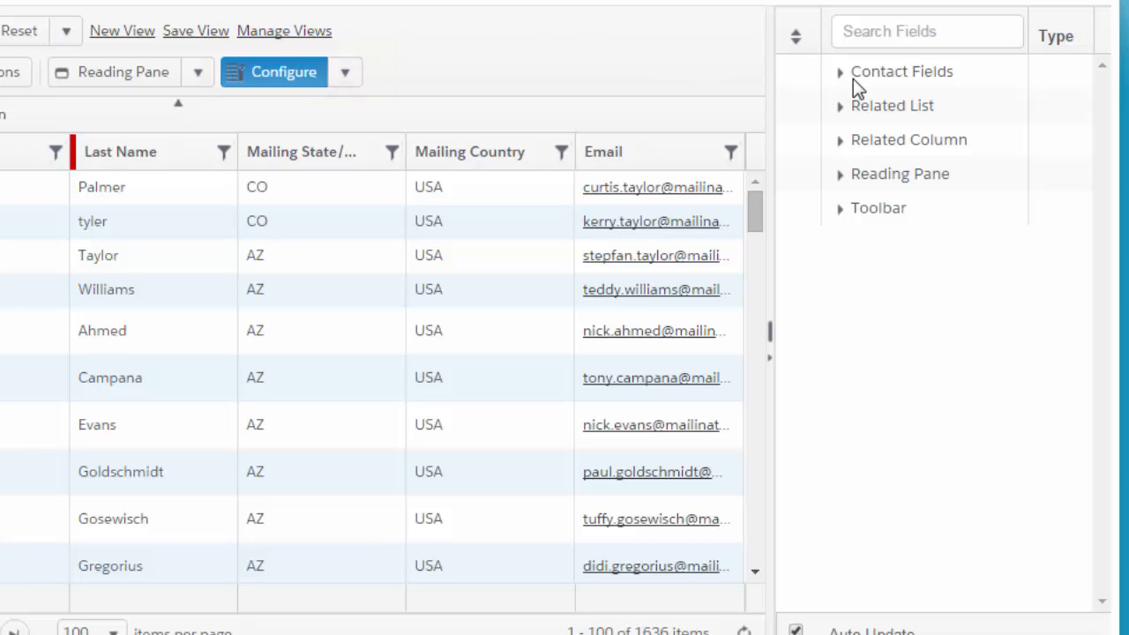
left_click(839, 71)
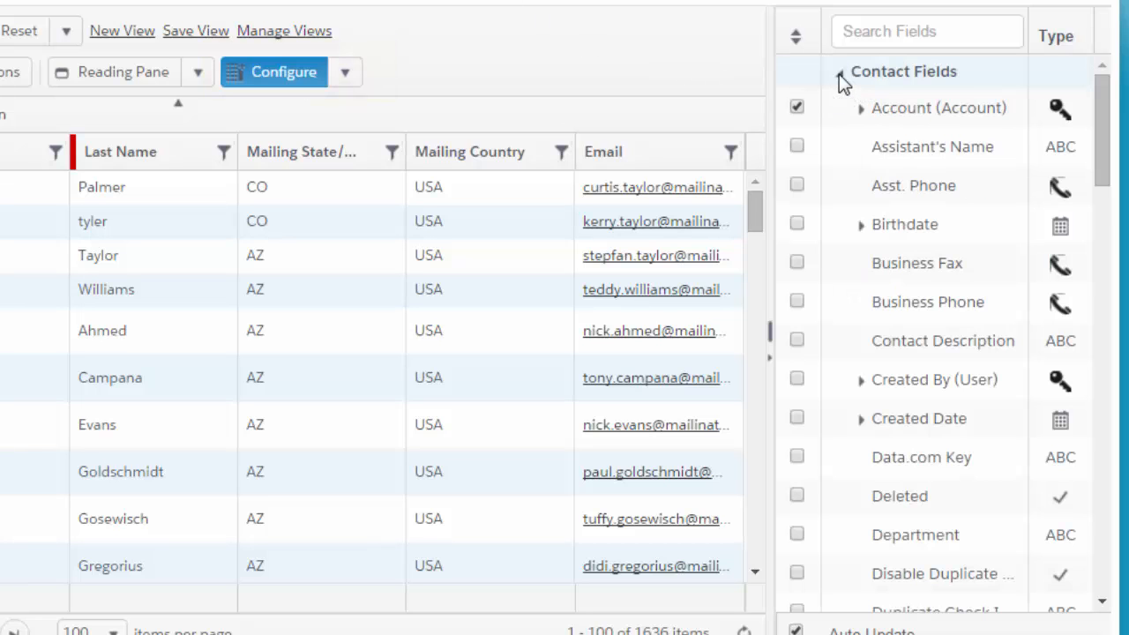
left_click(797, 223)
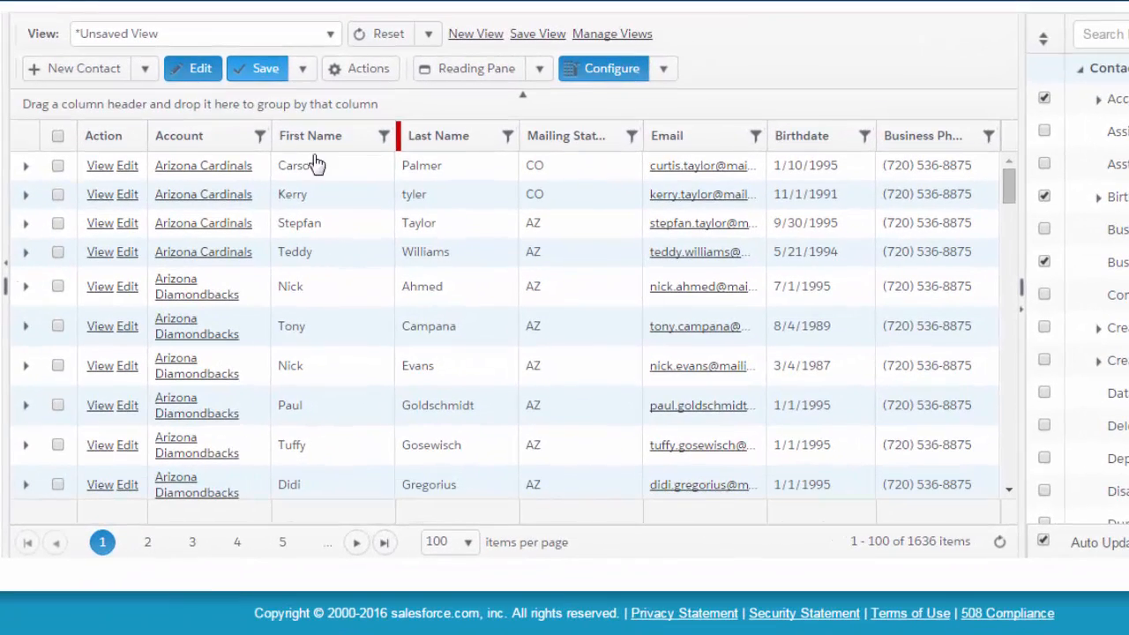
mouse_move(455, 204)
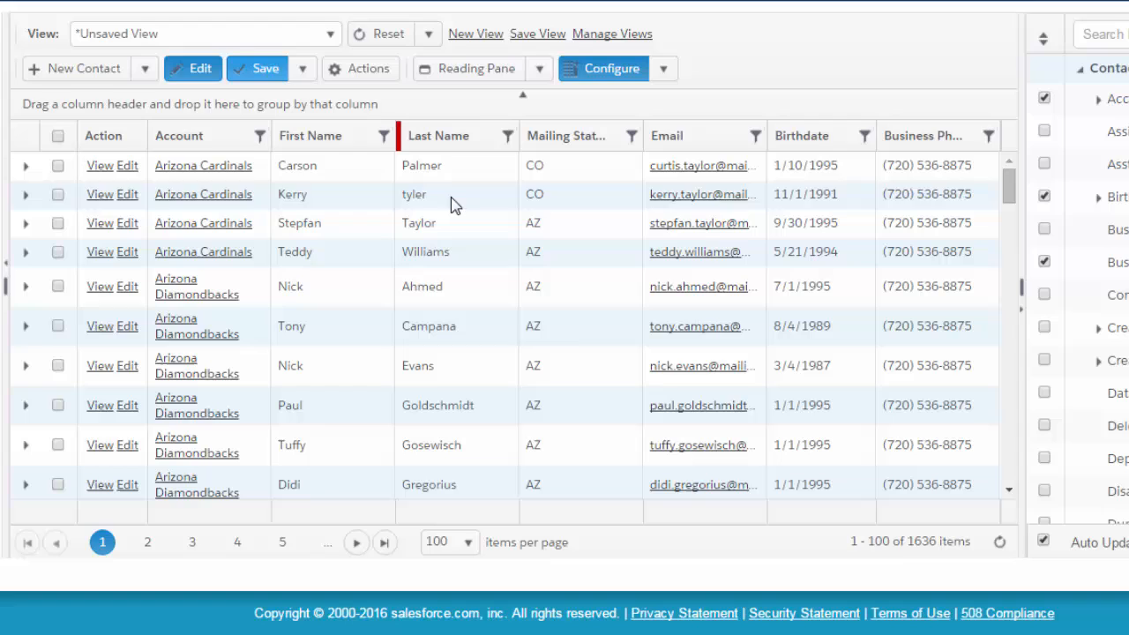
double_click(441, 194)
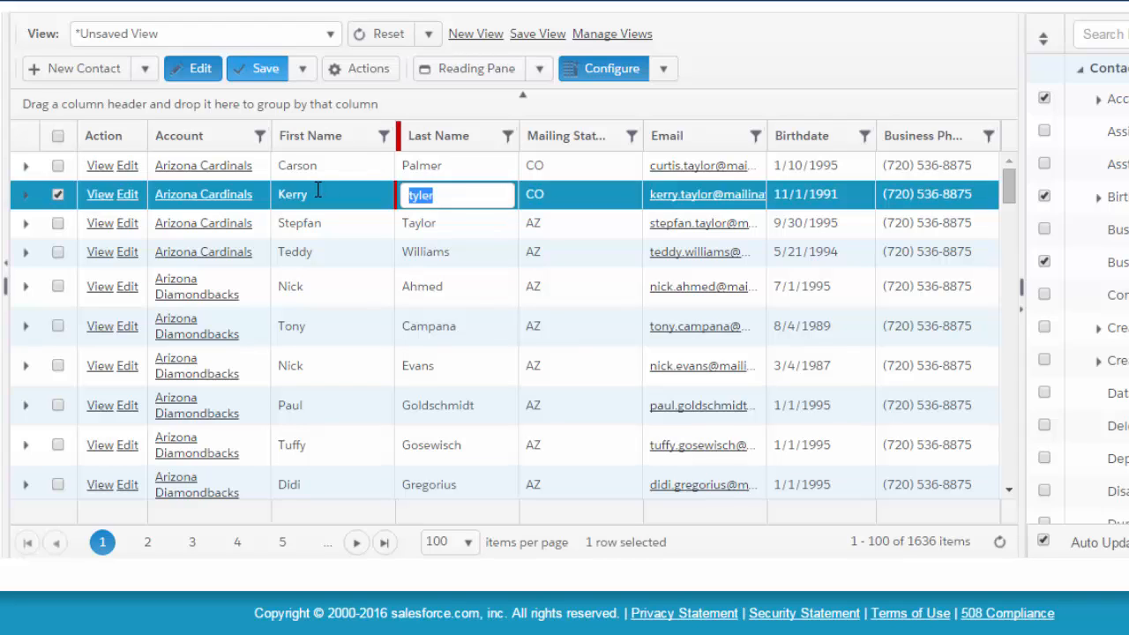
type("Taylo")
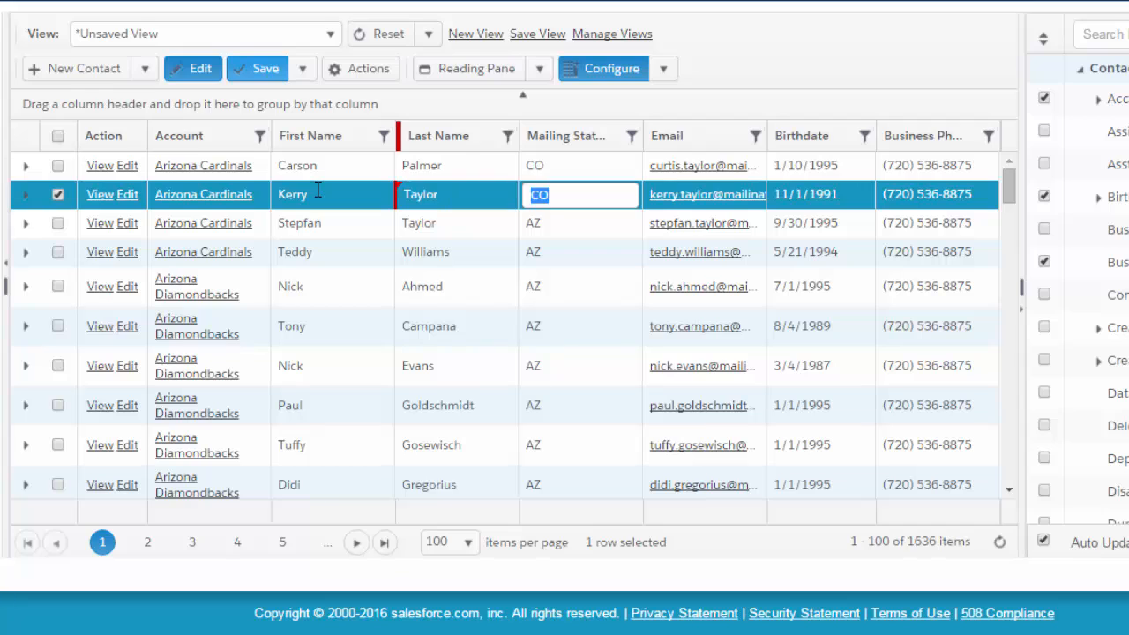
type("AZ")
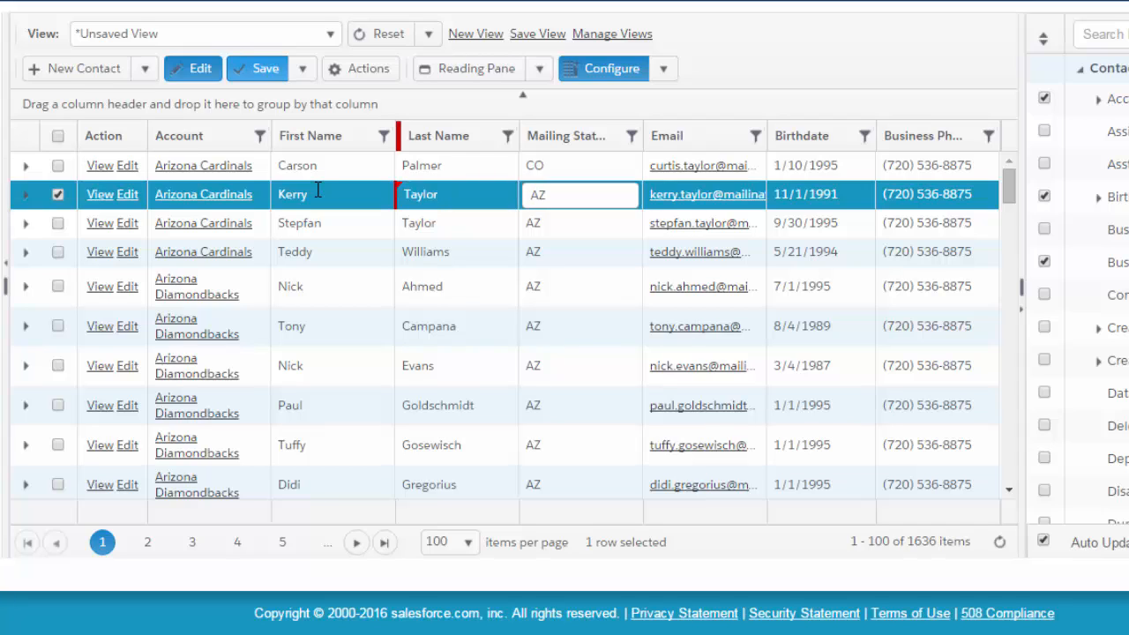
left_click(258, 69)
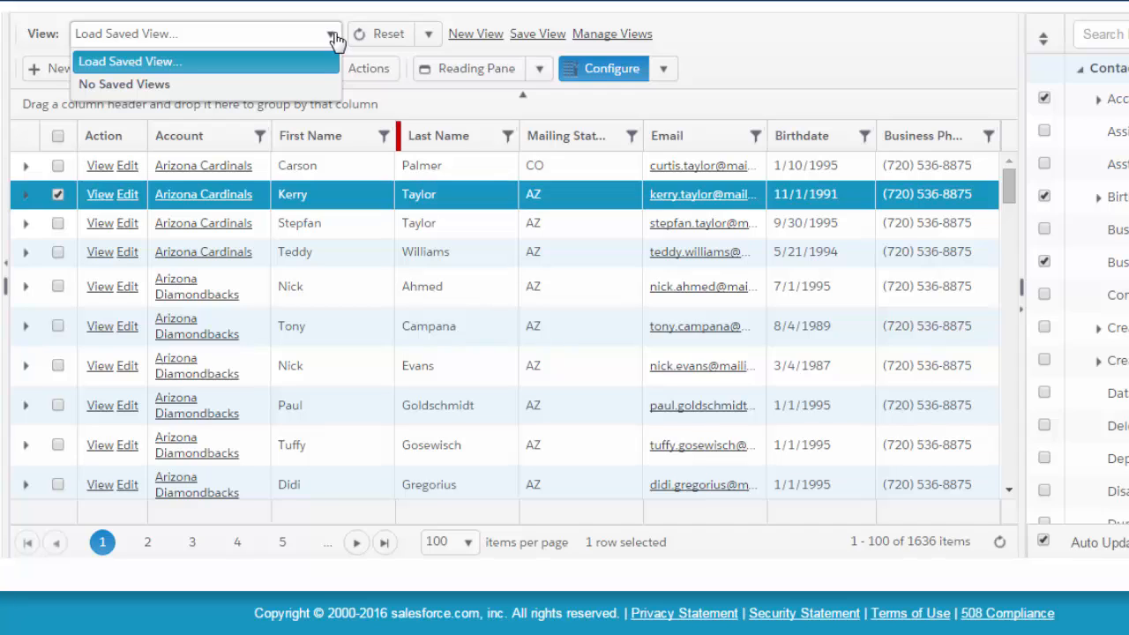
mouse_move(477, 34)
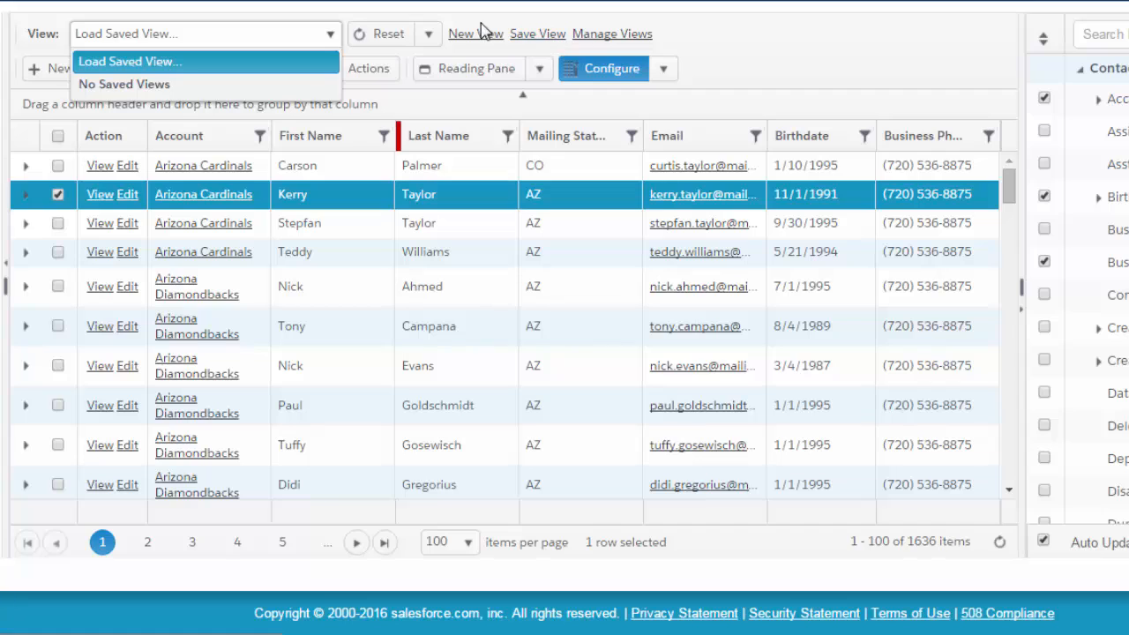
mouse_move(468, 43)
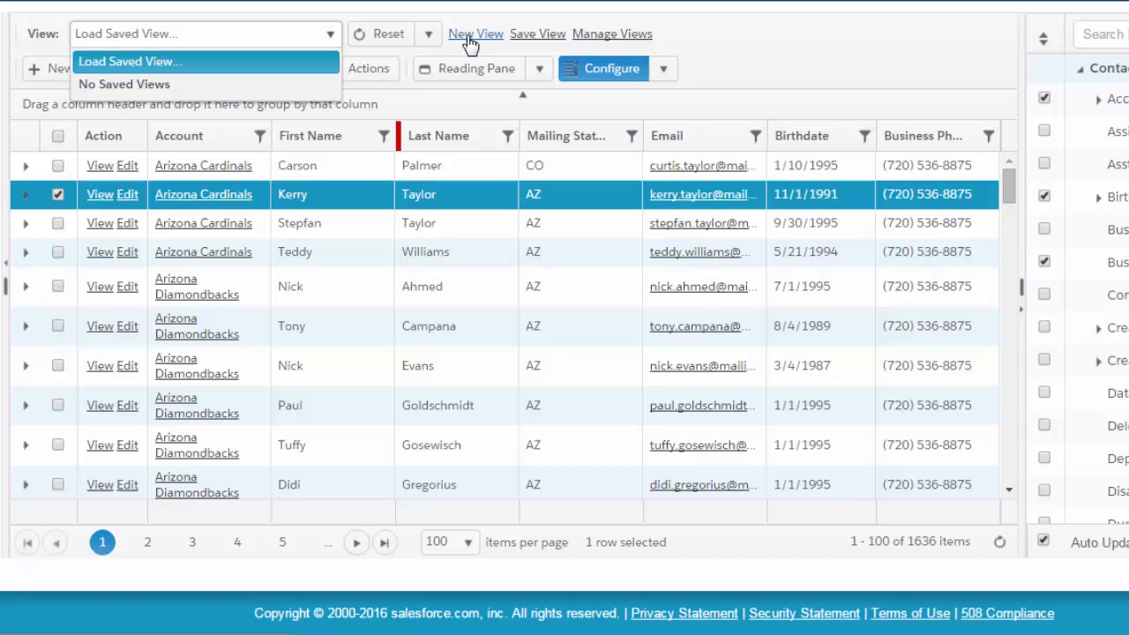
mouse_move(551, 39)
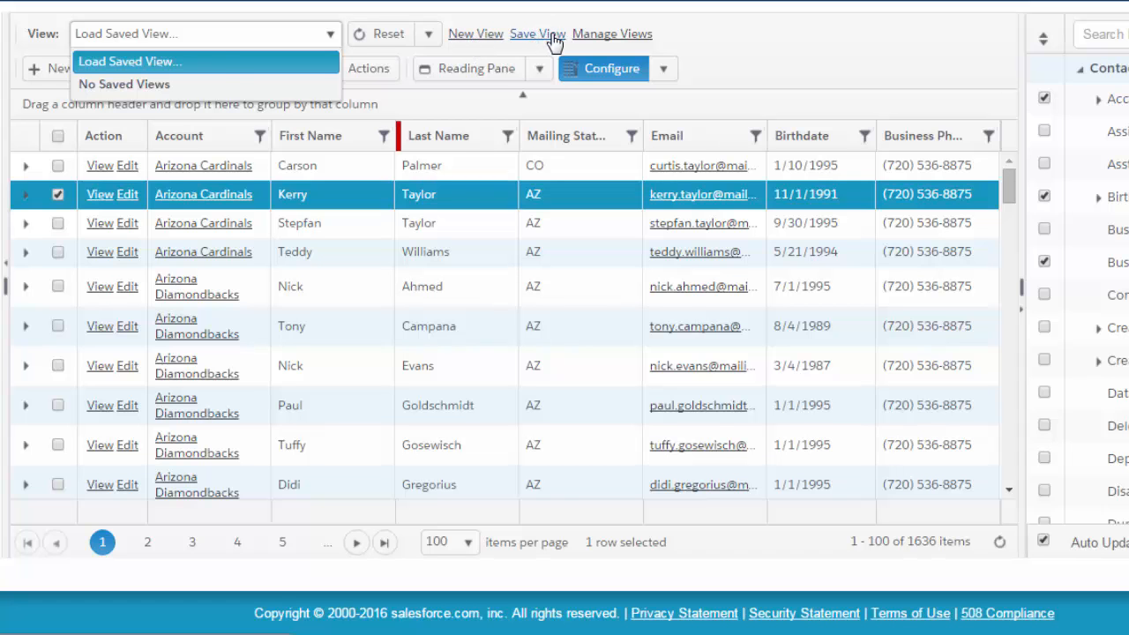
Bring up the Save View form for the customized Contact grid.
left_click(540, 34)
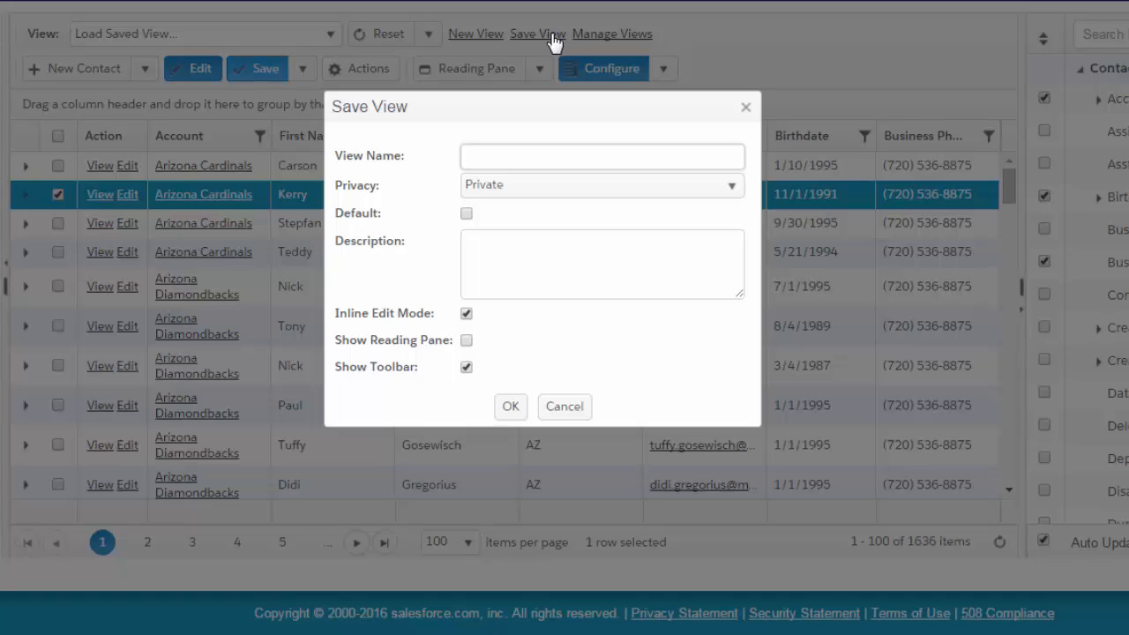
Save the view as 'Contacts - All', Public privacy, with Show Reading Pane enabled.
type("Contacts - All")
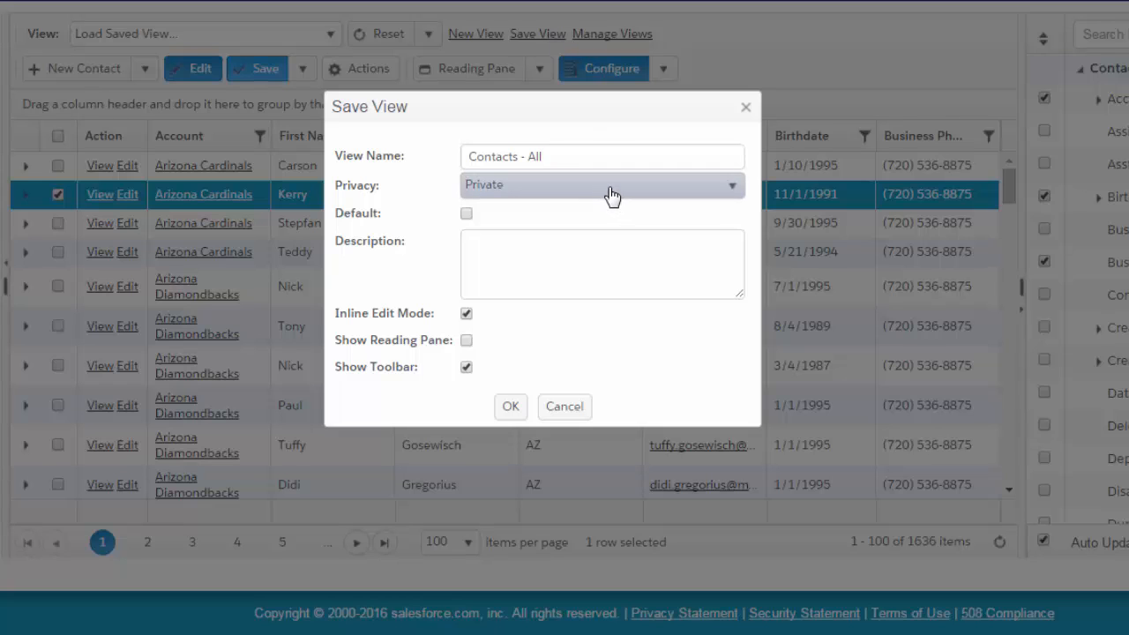
left_click(603, 185)
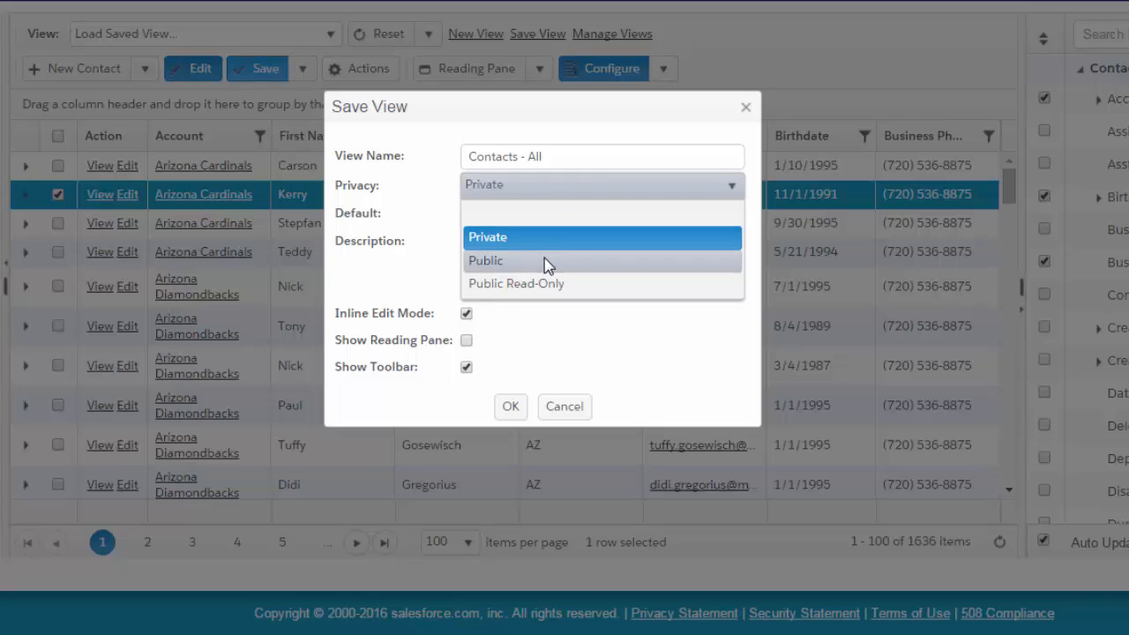
mouse_move(554, 264)
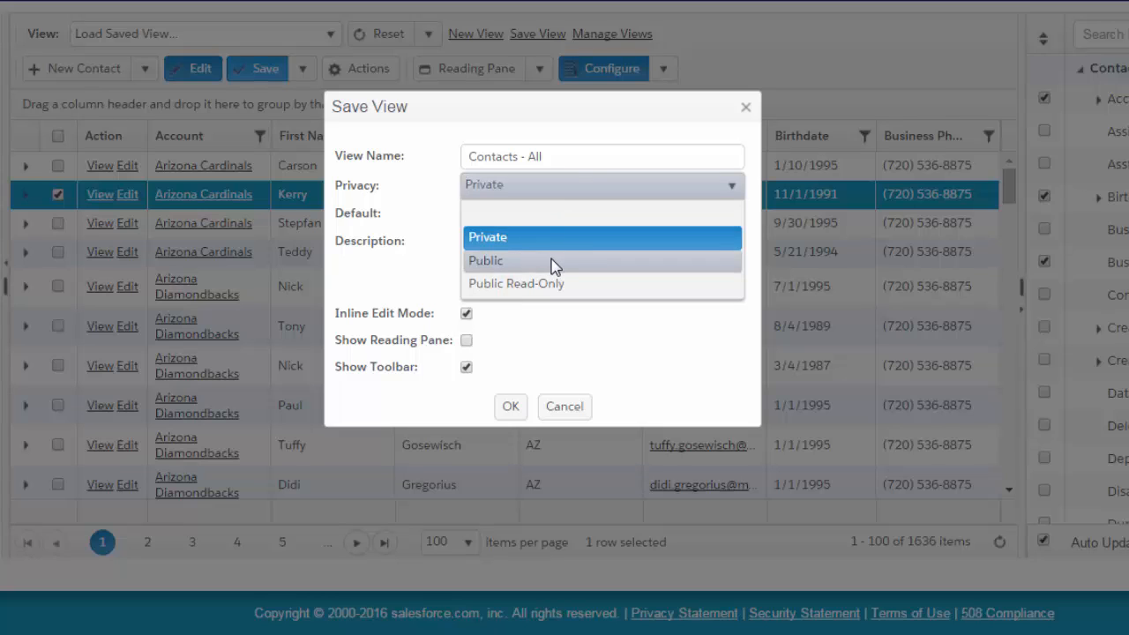
left_click(486, 262)
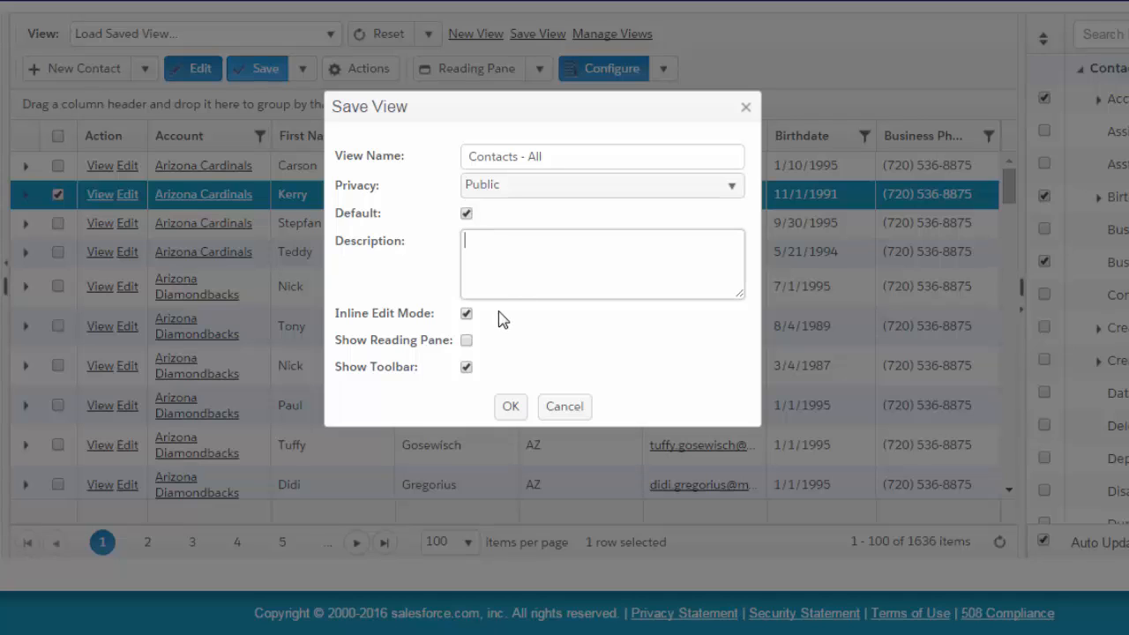
mouse_move(554, 372)
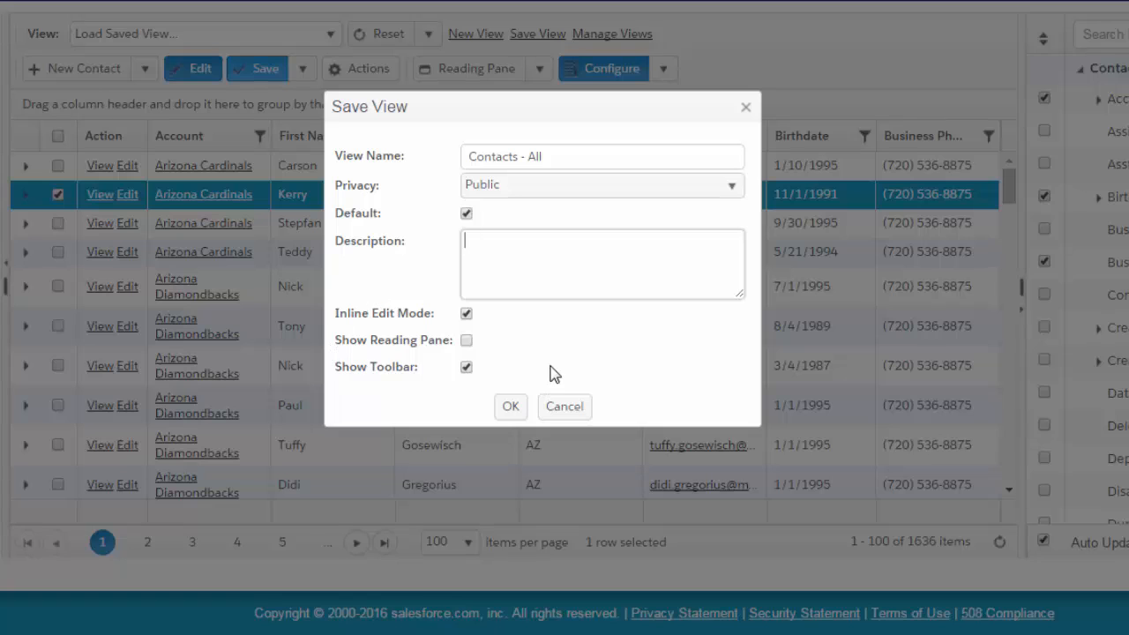
mouse_move(540, 342)
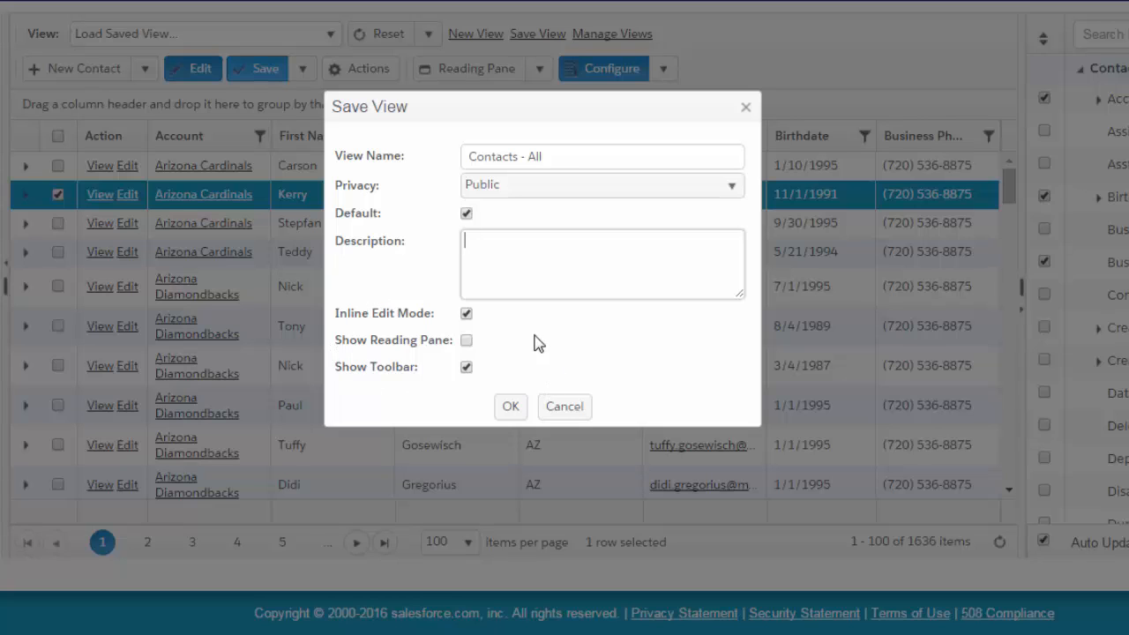
mouse_move(494, 326)
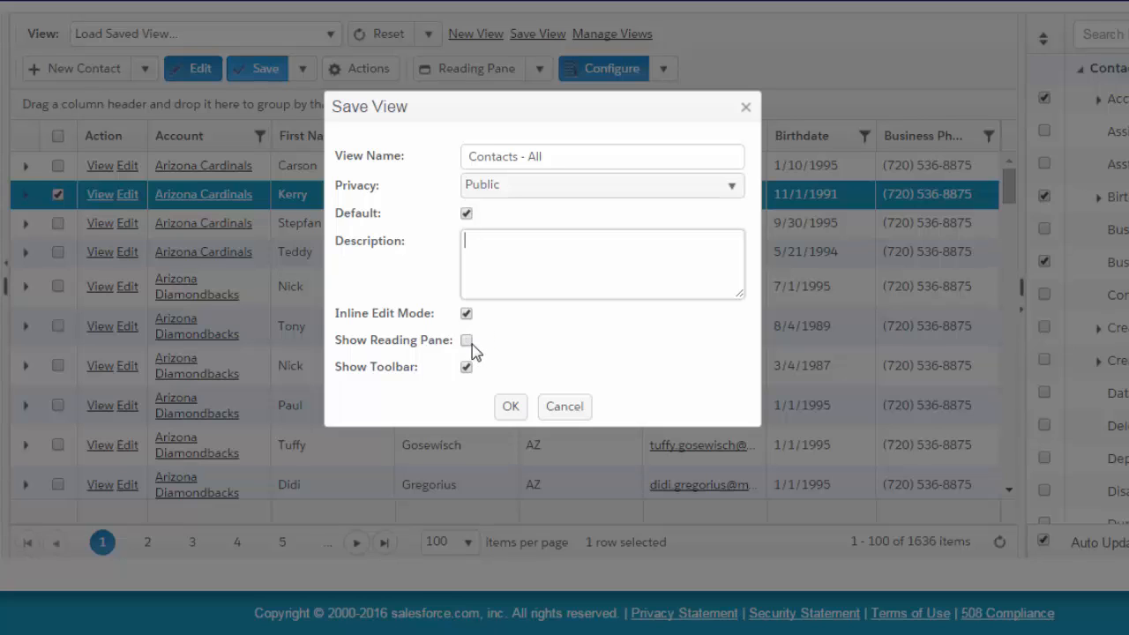
left_click(466, 338)
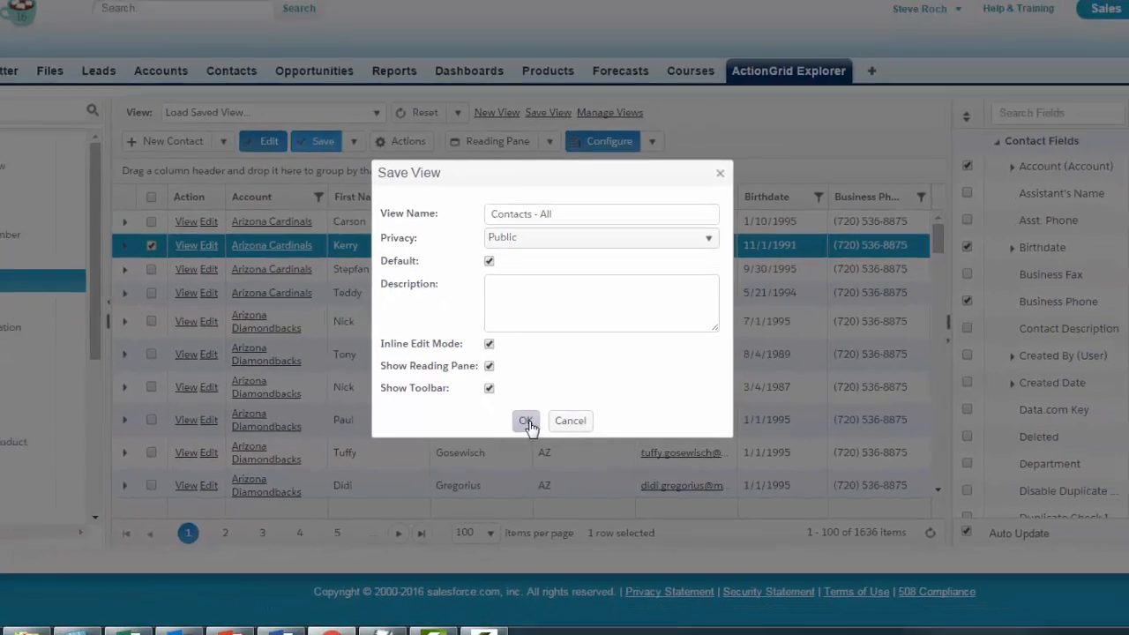
left_click(526, 420)
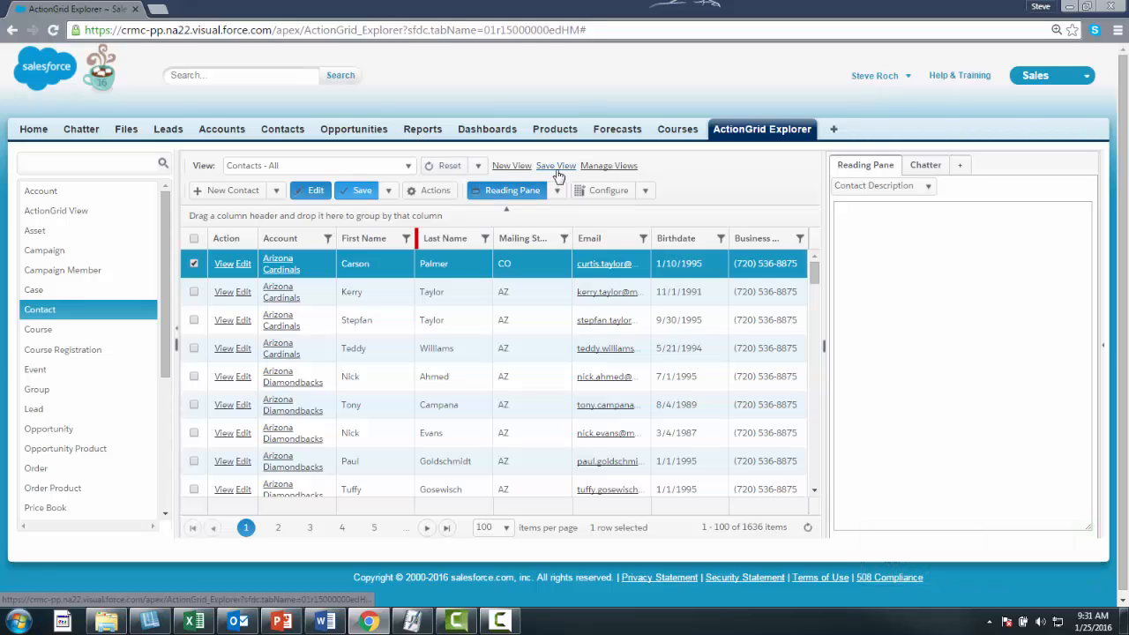
Filter the Mailing State column to CO and bring up Save View for the filtered grid.
left_click(636, 238)
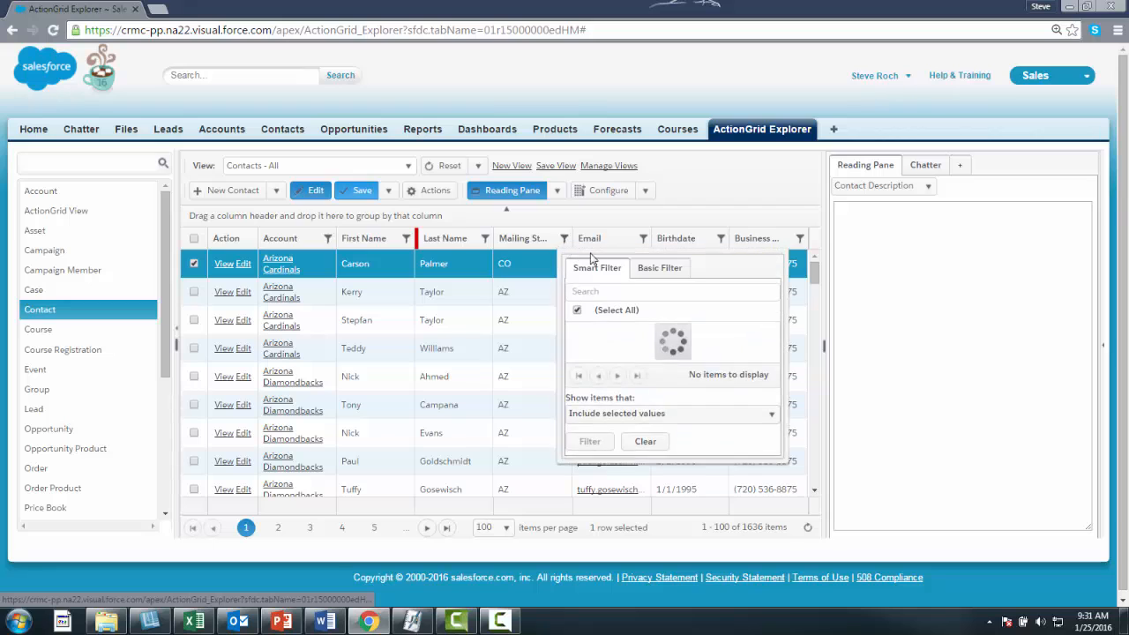
type("CO")
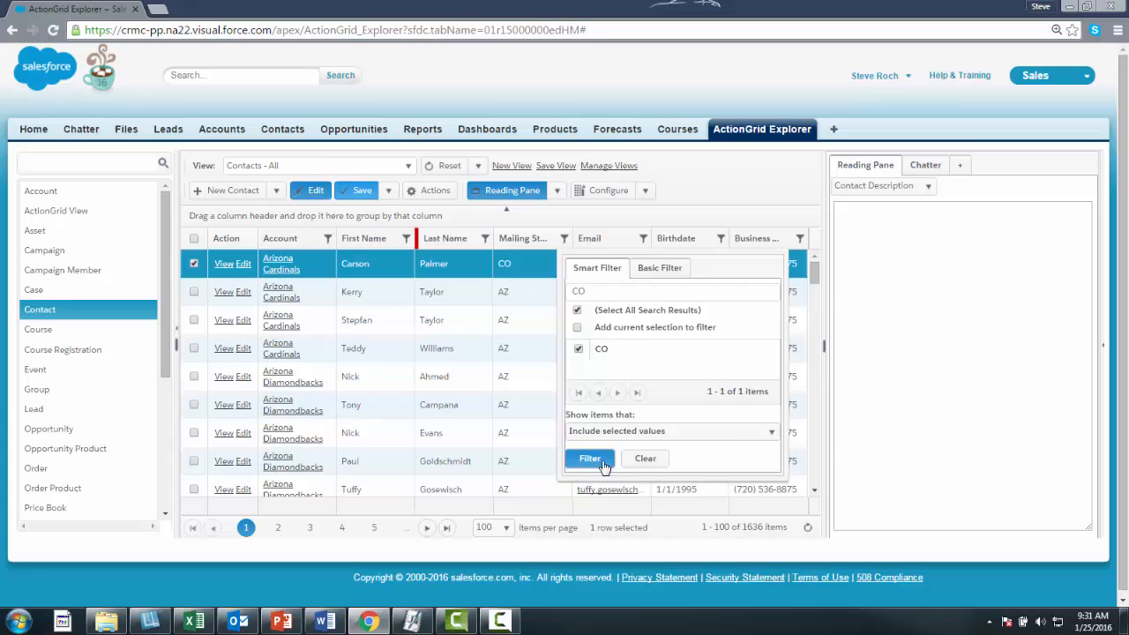
left_click(590, 458)
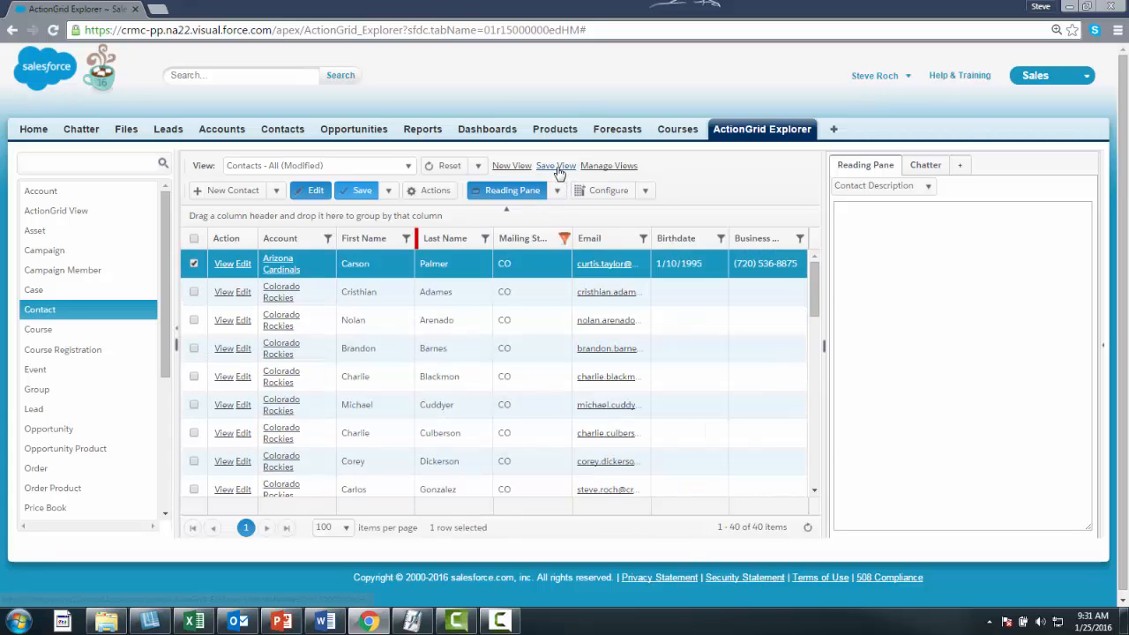
left_click(556, 165)
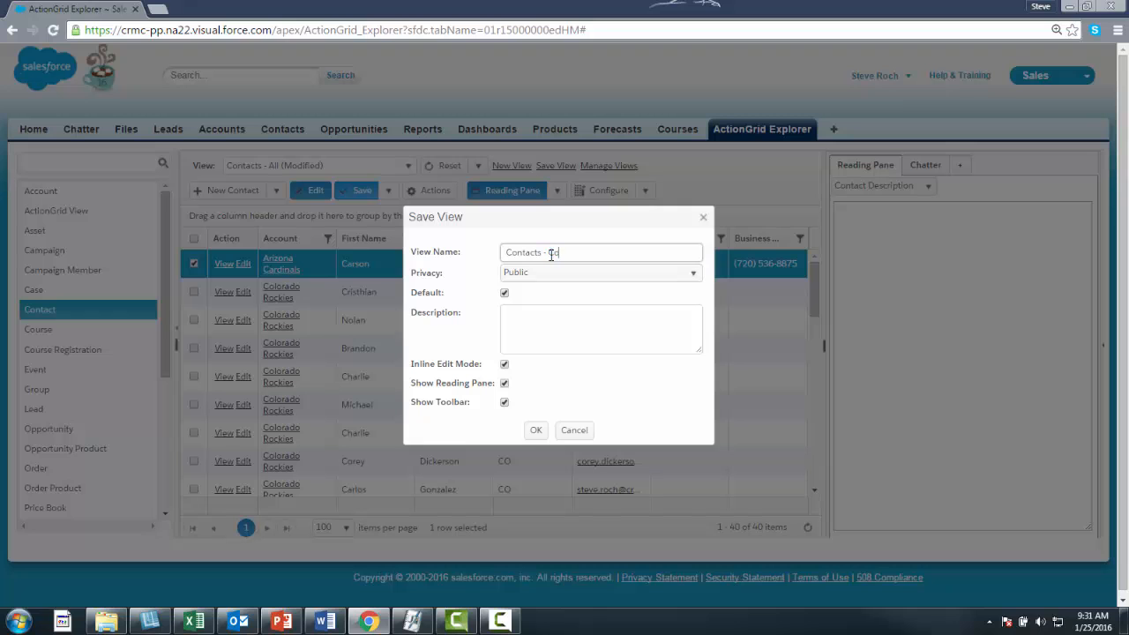
Name the filtered view 'Contacts - Colorado' and confirm the save.
type("Colorado")
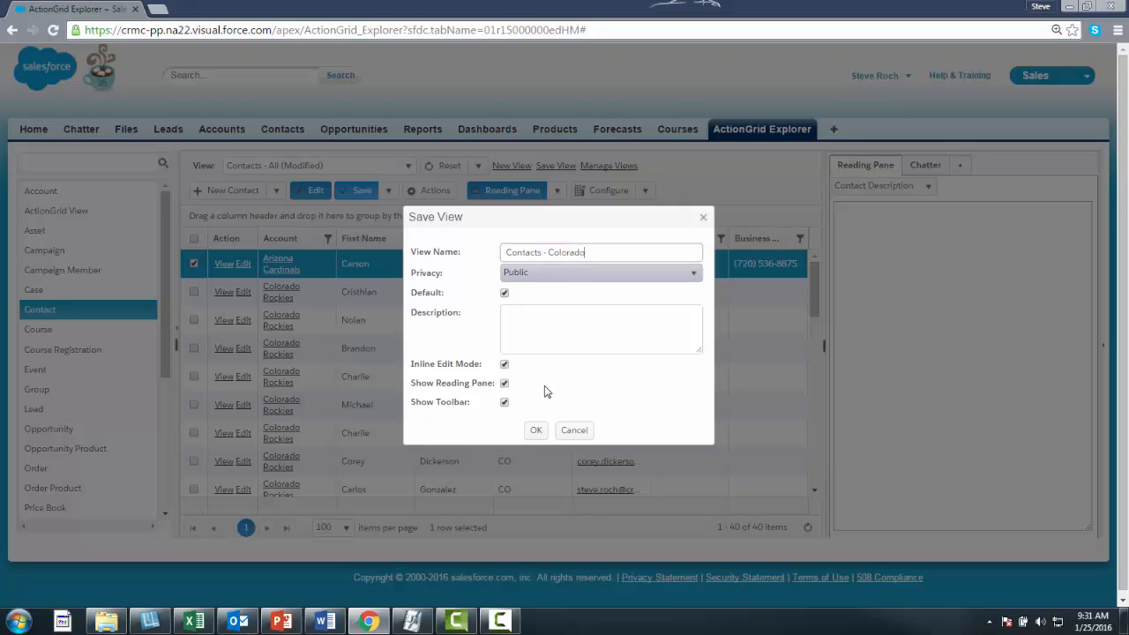
left_click(536, 431)
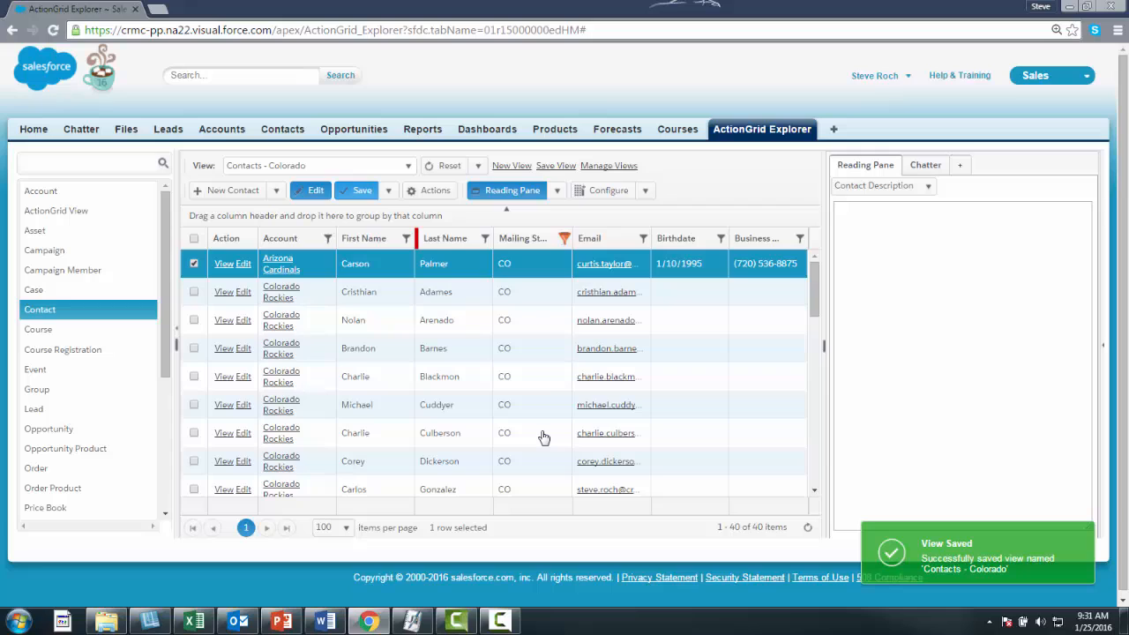